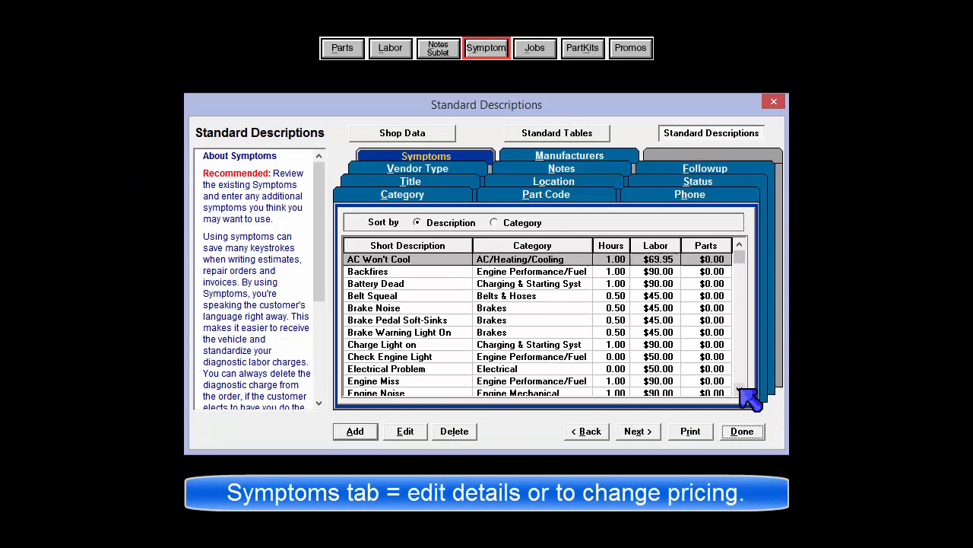
Step: Scroll the Symptoms Short Description list down to its final entry, Won't Crank
scroll(down, 3)
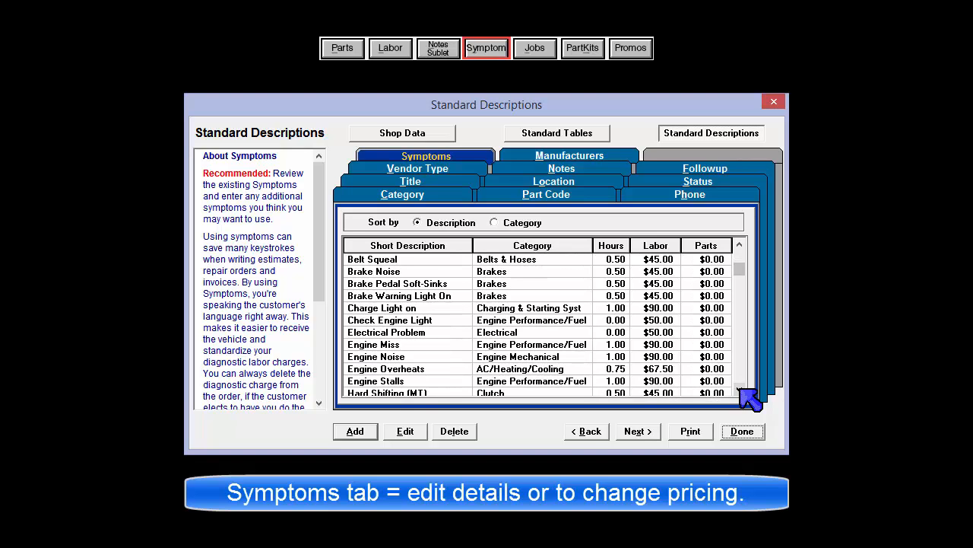
scroll(down, 3)
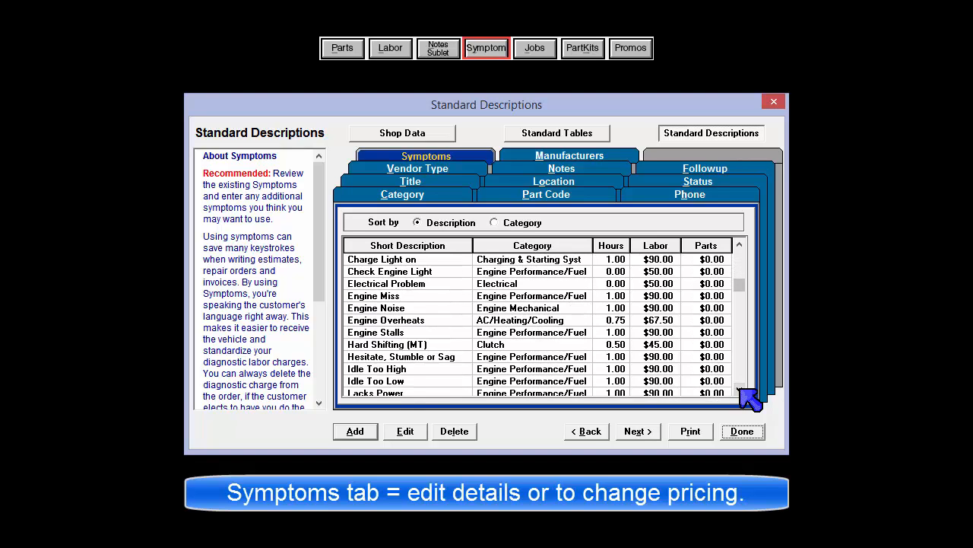
scroll(down, 3)
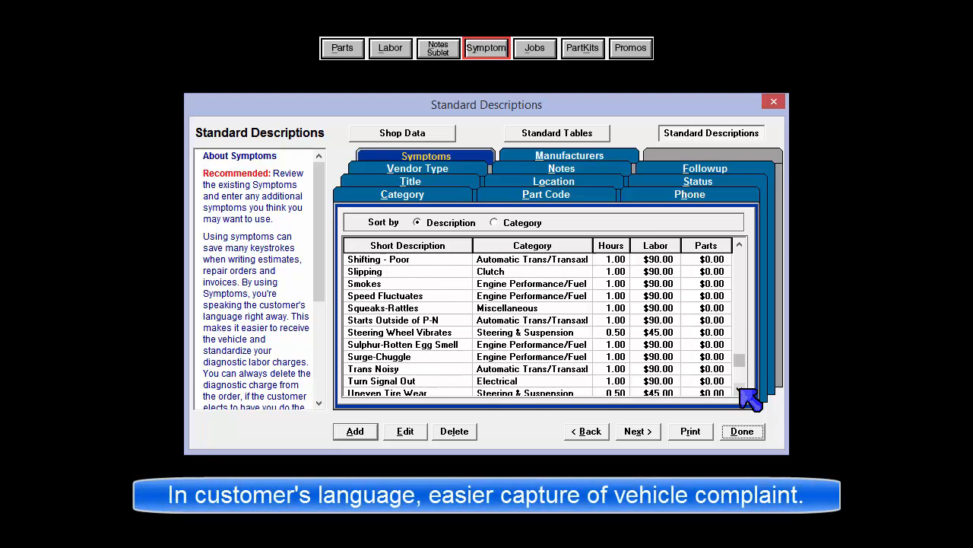
scroll(down, 3)
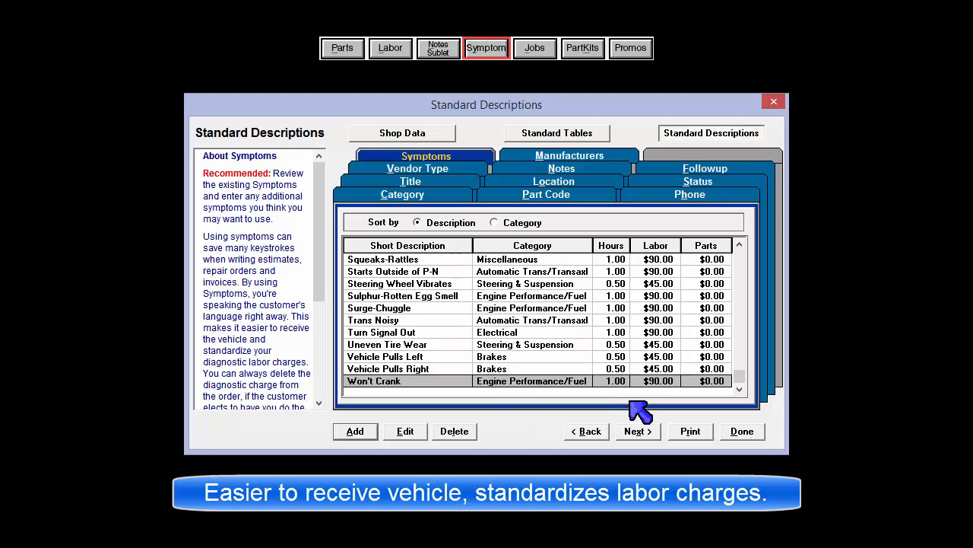
mouse_move(663, 407)
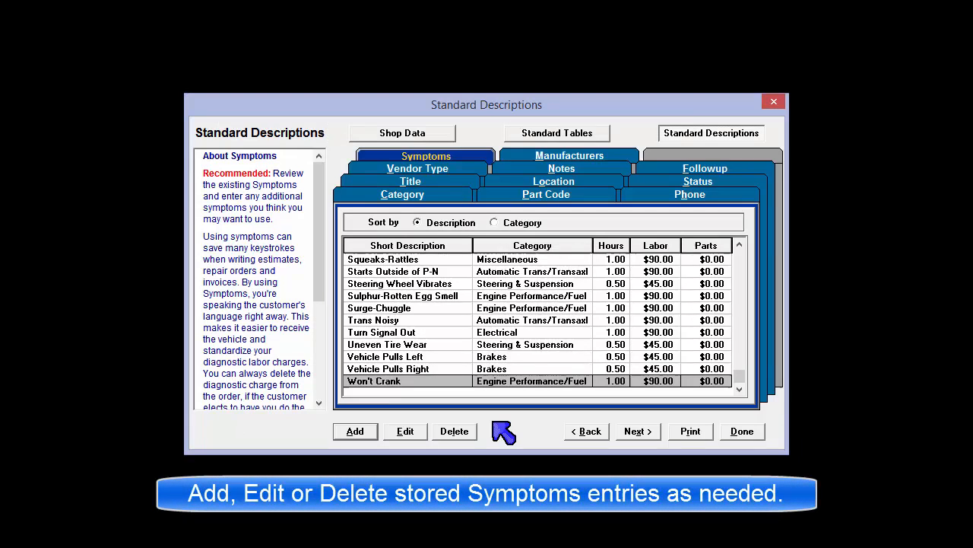
click(355, 432)
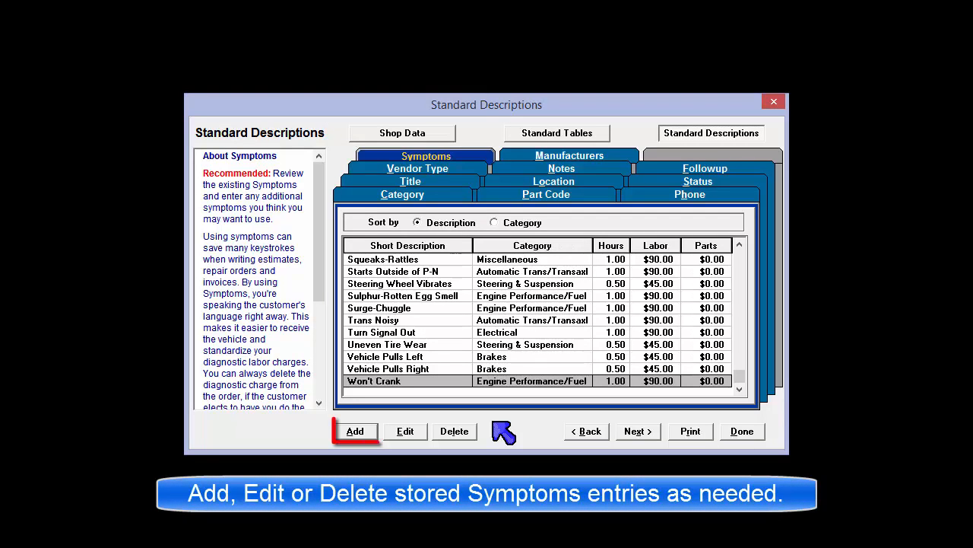